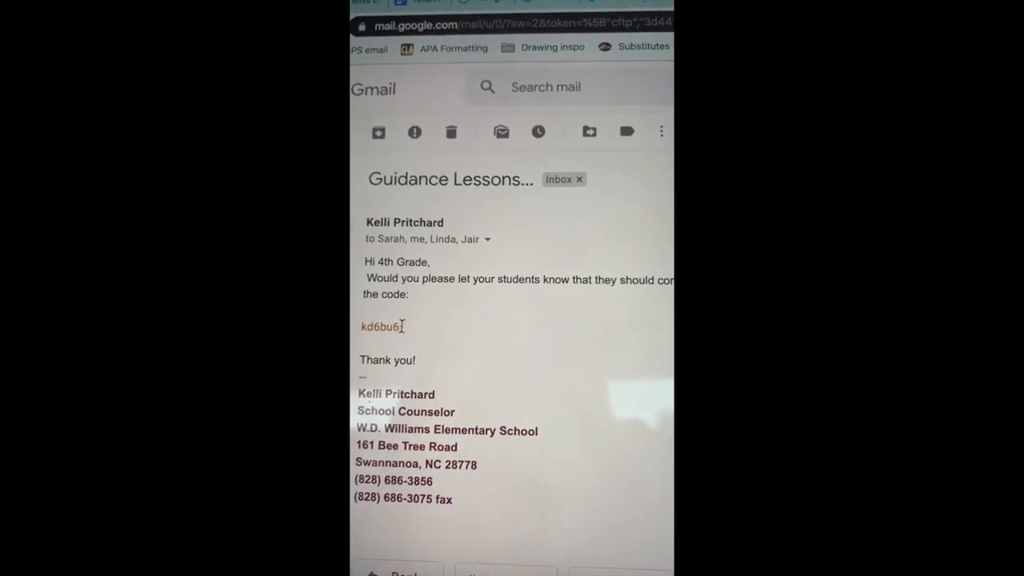
Select the class code in the counselor's Guidance Lessons email.
{"action": "double_click", "coordinate": [387, 331]}
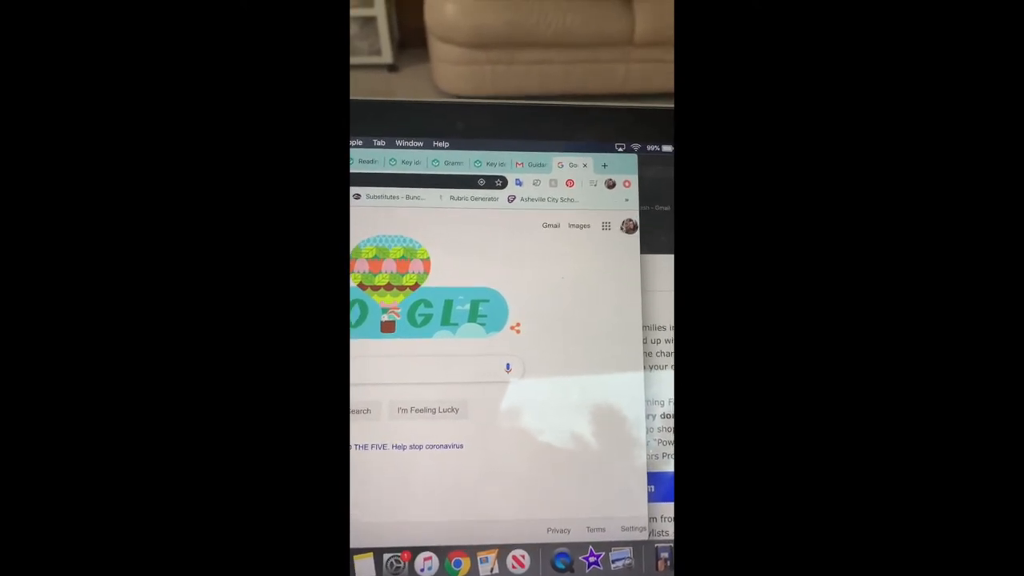
Launch Classroom from the Google apps grid and choose Join class from the + menu.
{"action": "left_click", "coordinate": [606, 226]}
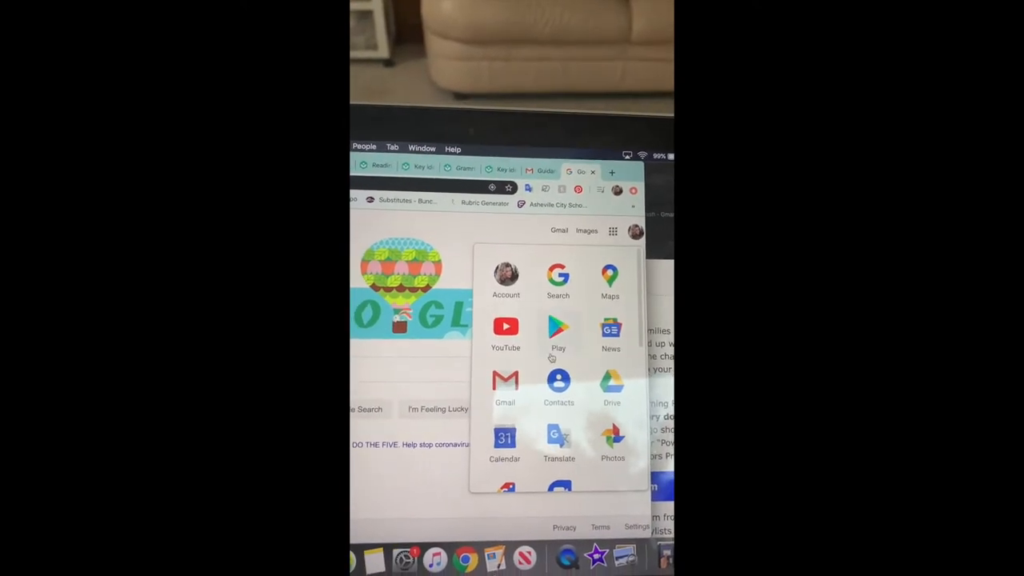
{"action": "scroll", "scroll_direction": "down", "scroll_amount": 3}
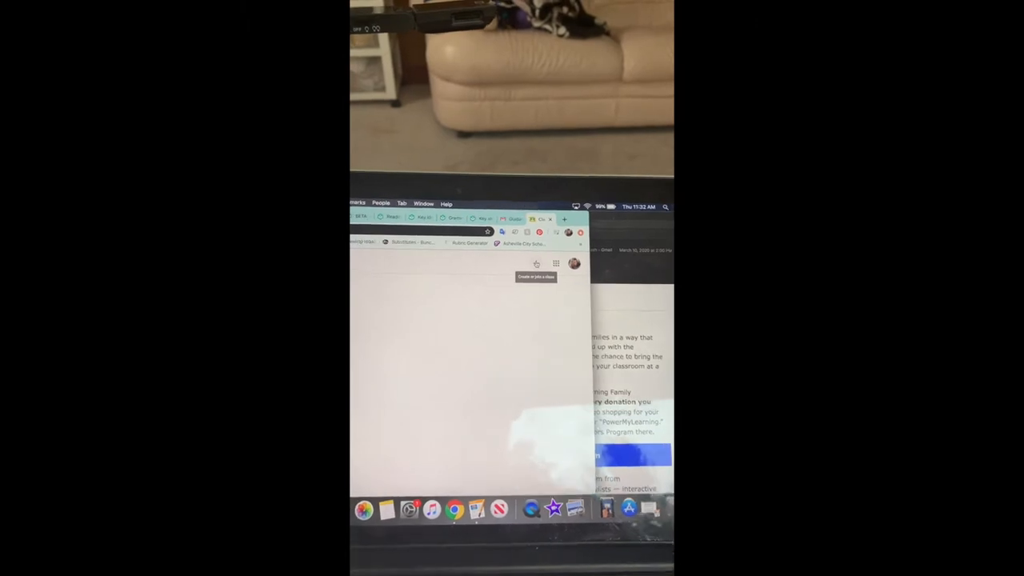
{"action": "left_click", "coordinate": [536, 264]}
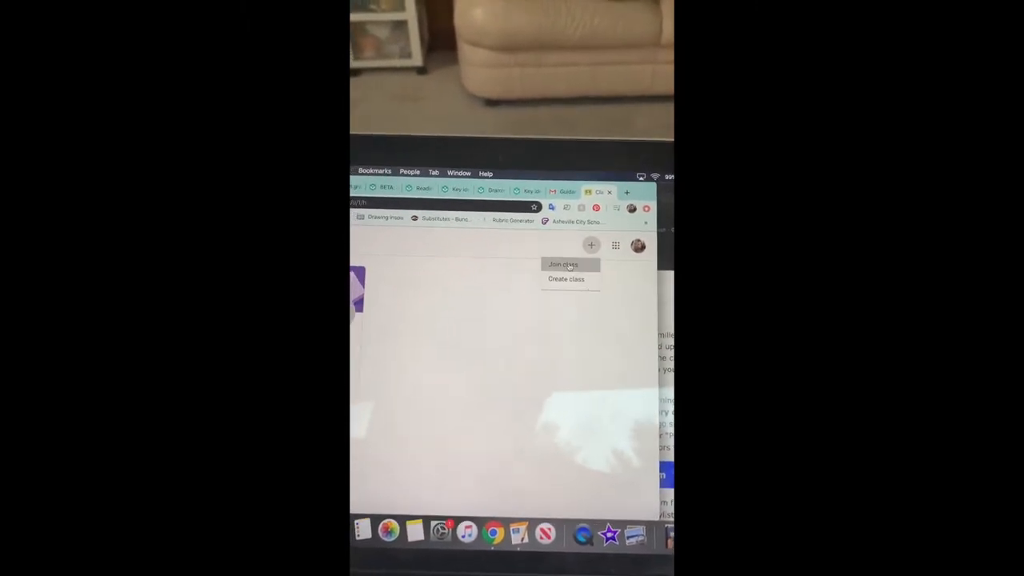
{"action": "left_click", "coordinate": [563, 264]}
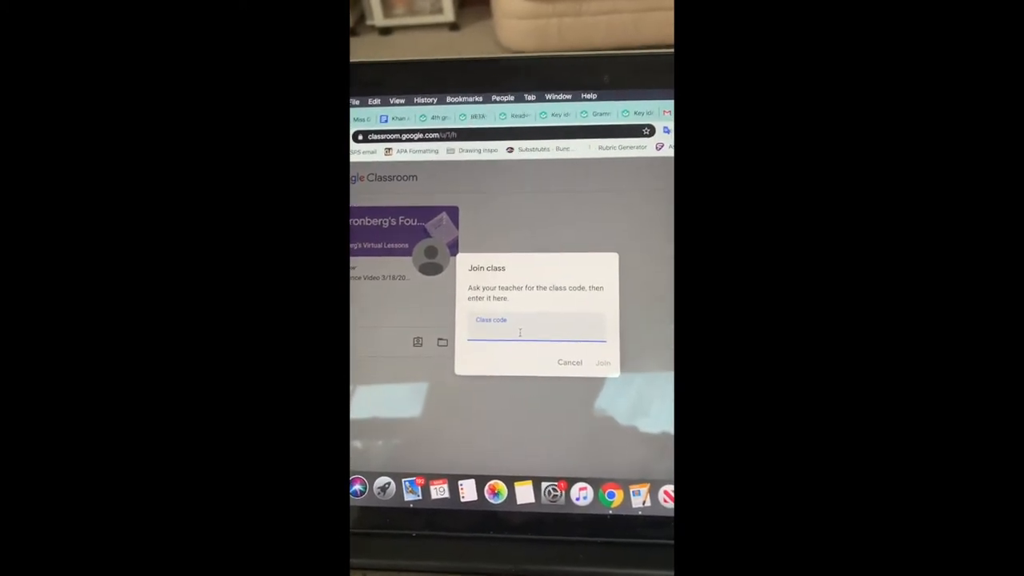
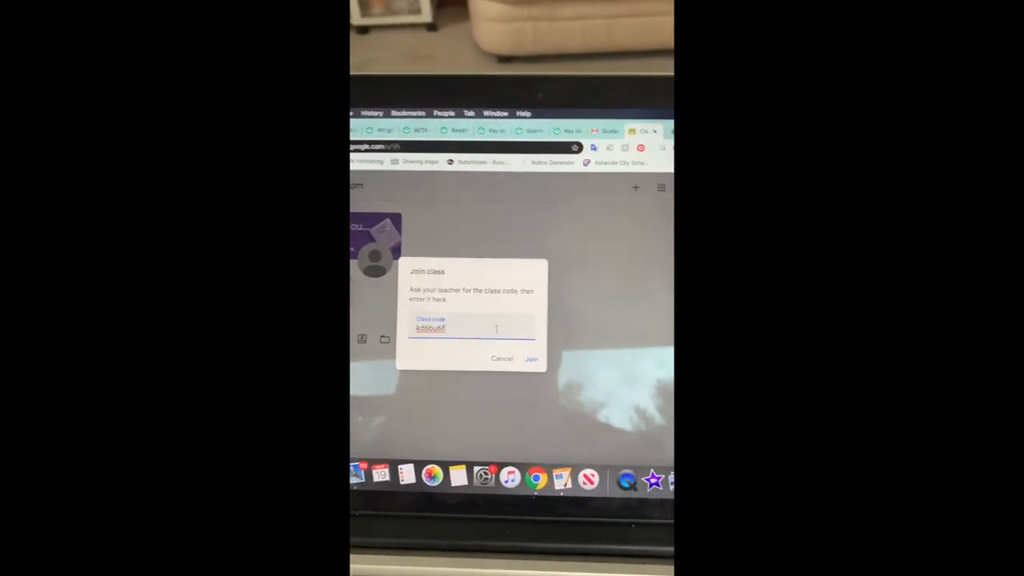
{"action": "left_click", "coordinate": [531, 358]}
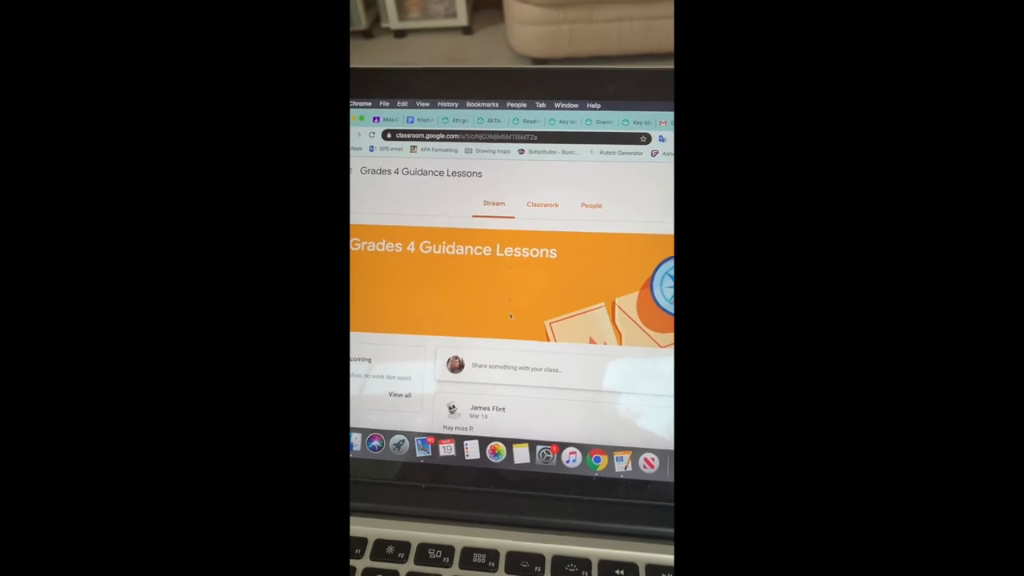
Go back to the Classroom home page listing all enrolled class cards.
{"action": "scroll", "scroll_direction": "down", "scroll_amount": 3}
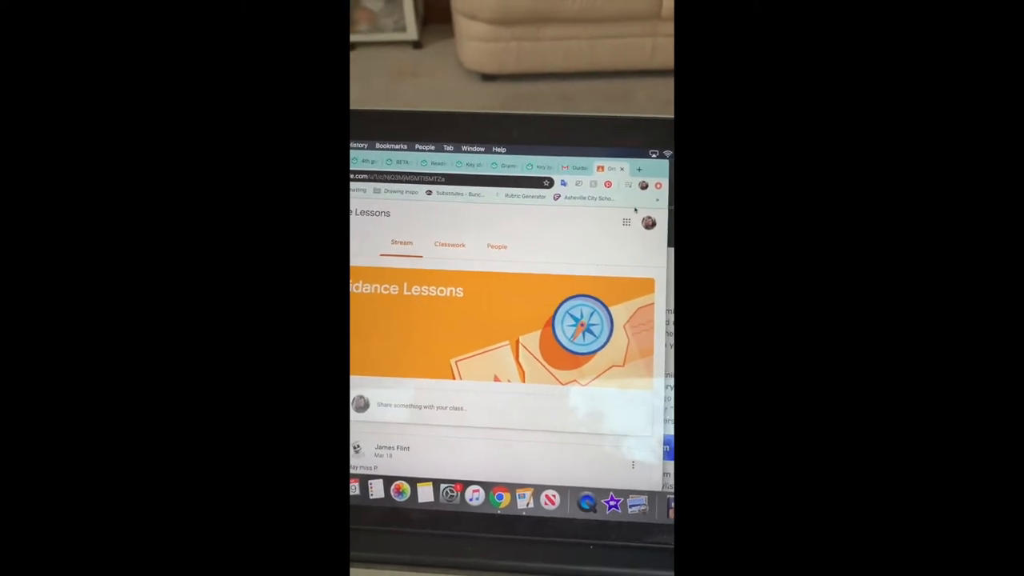
{"action": "left_click", "coordinate": [627, 221]}
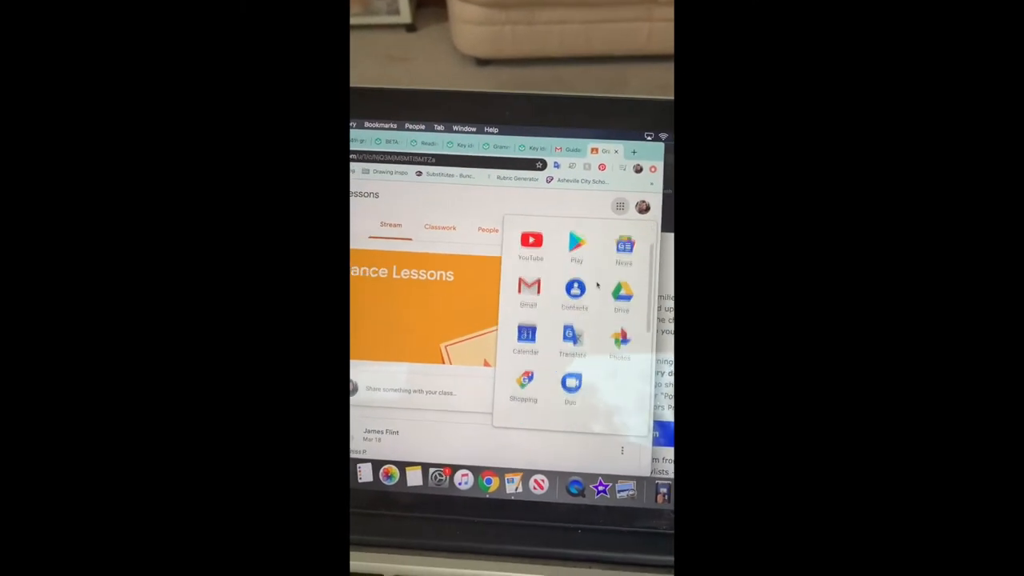
{"action": "scroll", "scroll_direction": "down", "scroll_amount": 3}
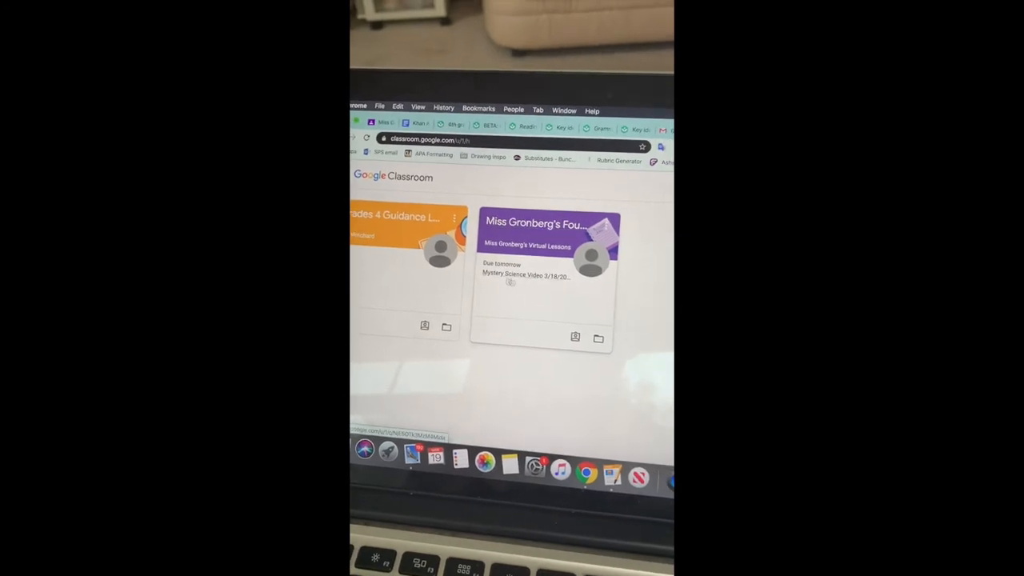
Enter Miss Gronberg's Fourth Grade class, dismiss the Track your progress tip, and browse its Classwork.
{"action": "left_click", "coordinate": [542, 237]}
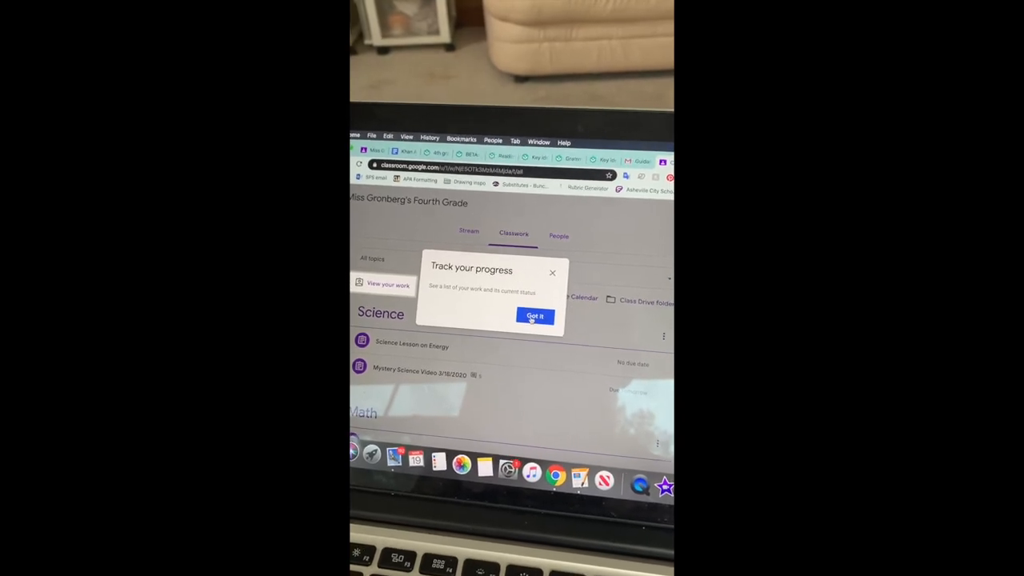
{"action": "left_click", "coordinate": [534, 317]}
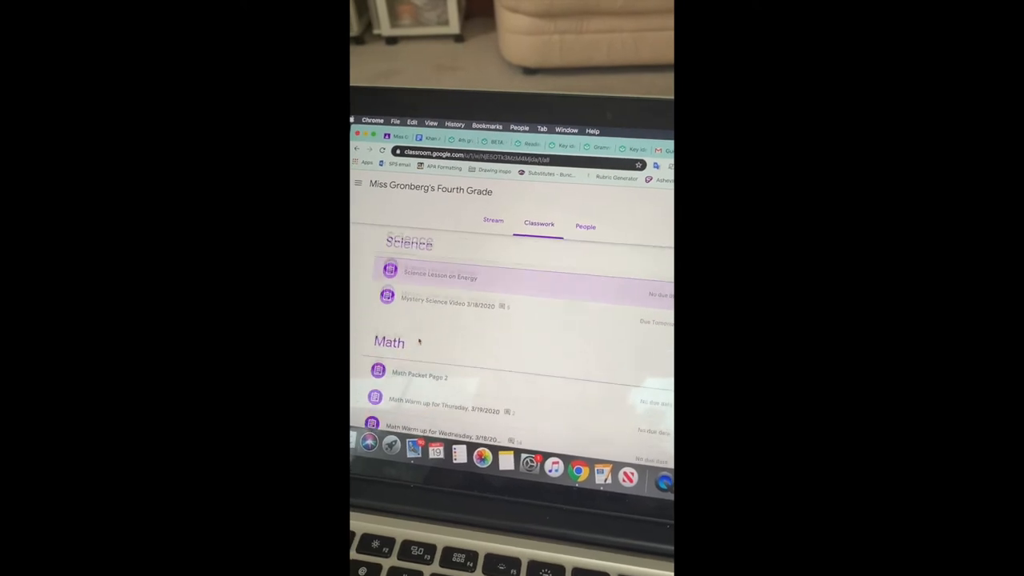
{"action": "scroll", "scroll_direction": "down", "scroll_amount": 3}
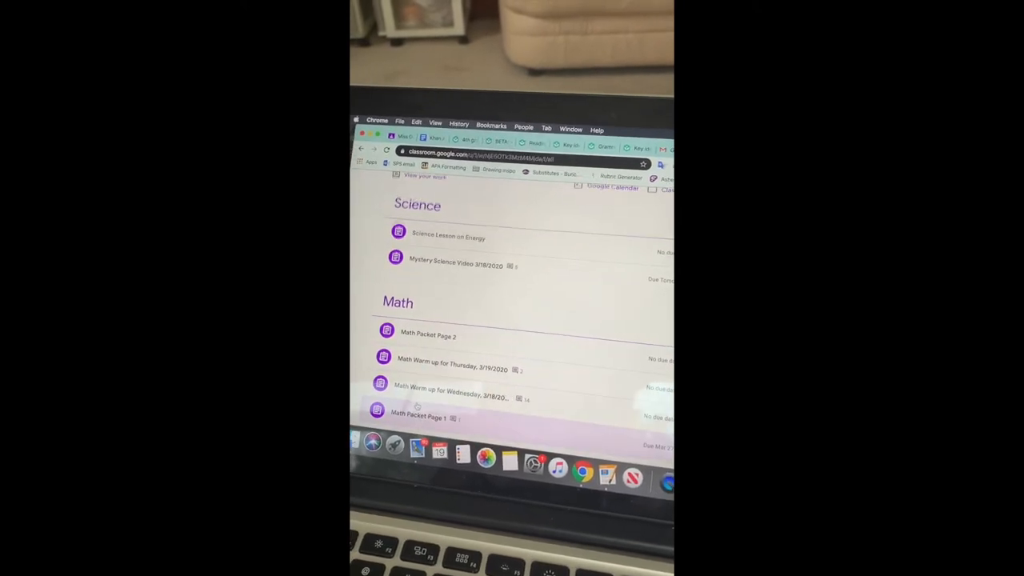
{"action": "scroll", "scroll_direction": "down", "scroll_amount": 3}
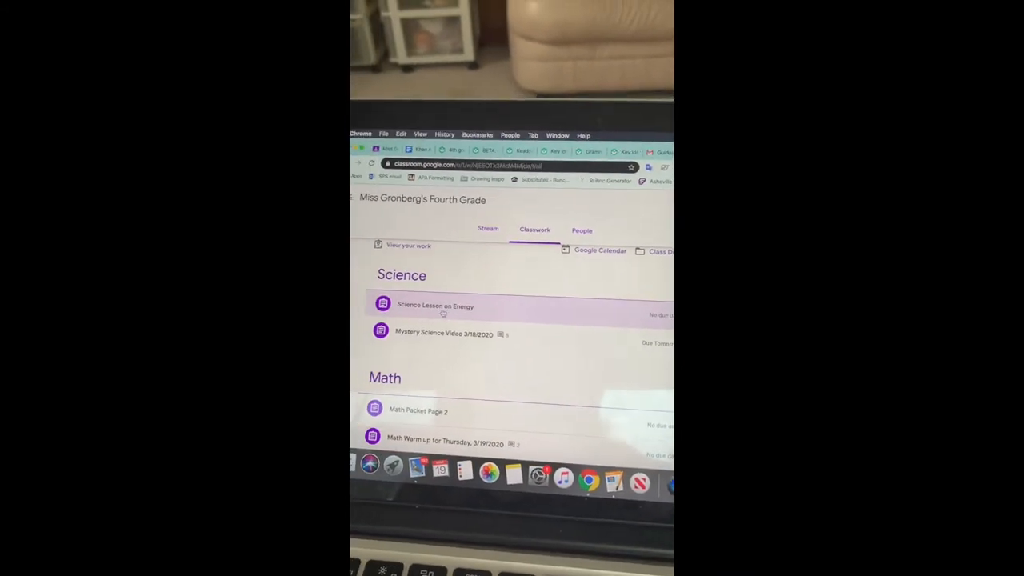
Expand Science Lesson on Energy, play its Edison lightbulb YouTube video, then close the player.
{"action": "left_click", "coordinate": [435, 305]}
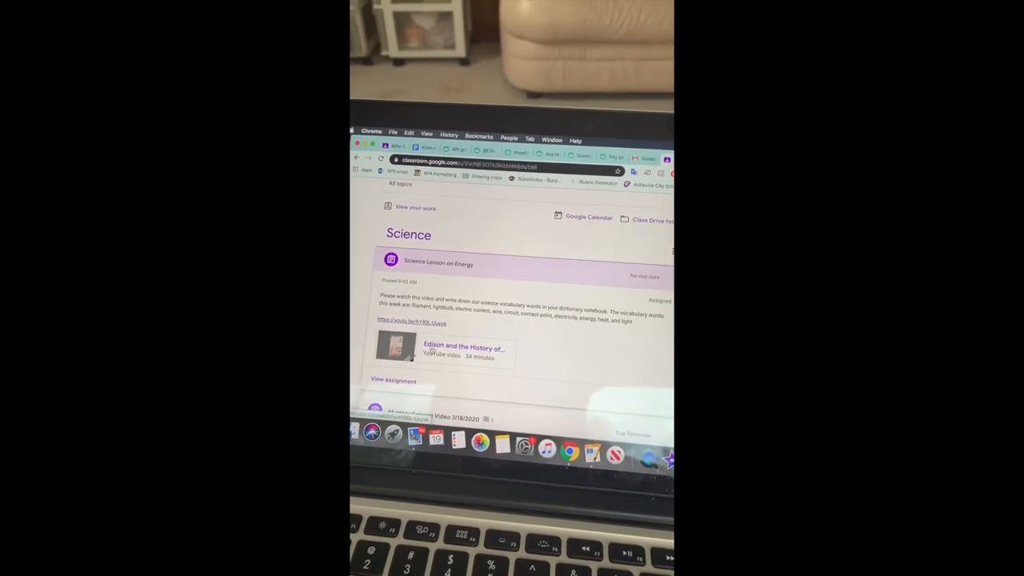
{"action": "left_click", "coordinate": [397, 350]}
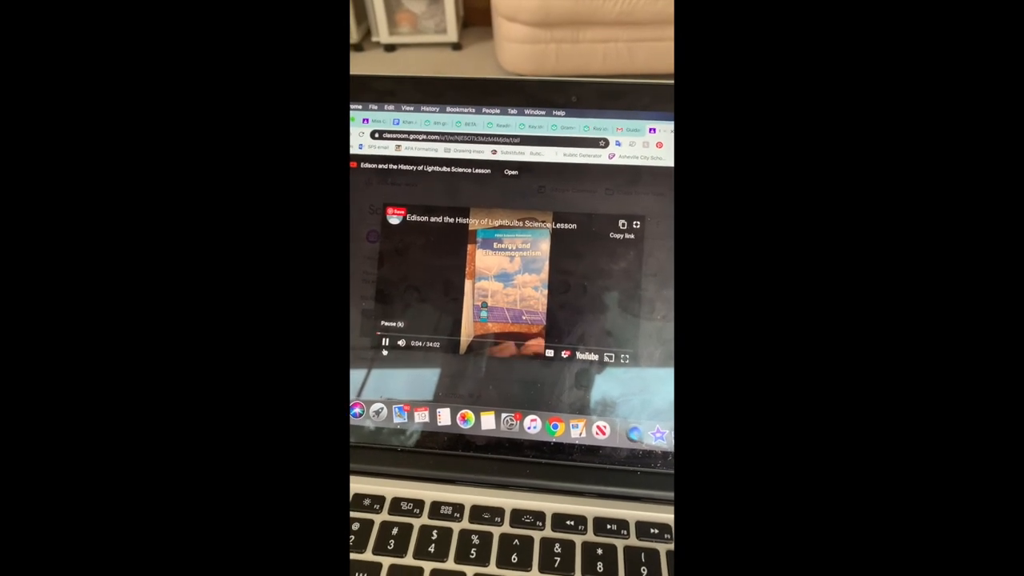
{"action": "left_click", "coordinate": [383, 343]}
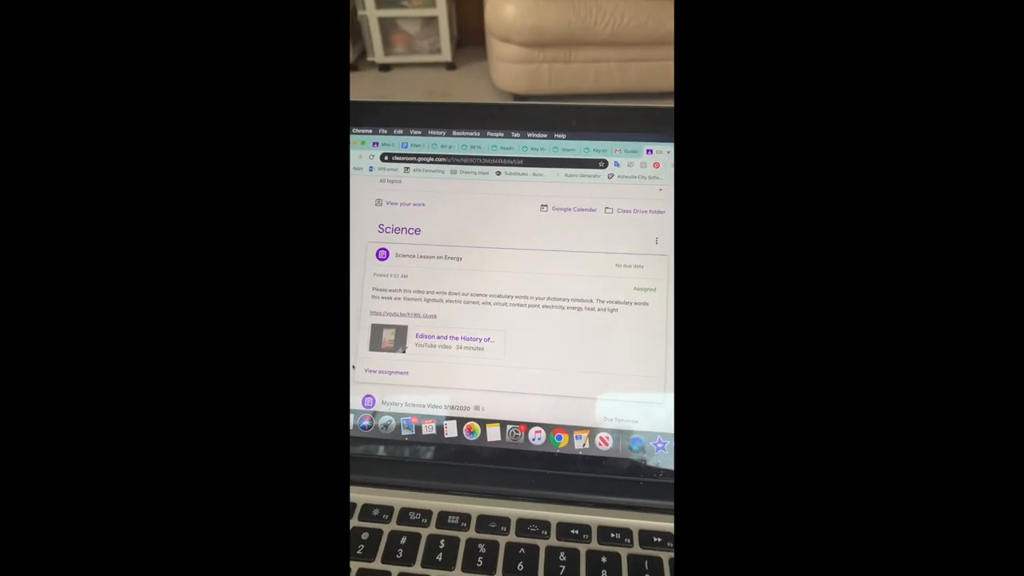
View the full Science Lesson on Energy assignment and dismiss its Next and Got it tip popups.
{"action": "left_click", "coordinate": [386, 371]}
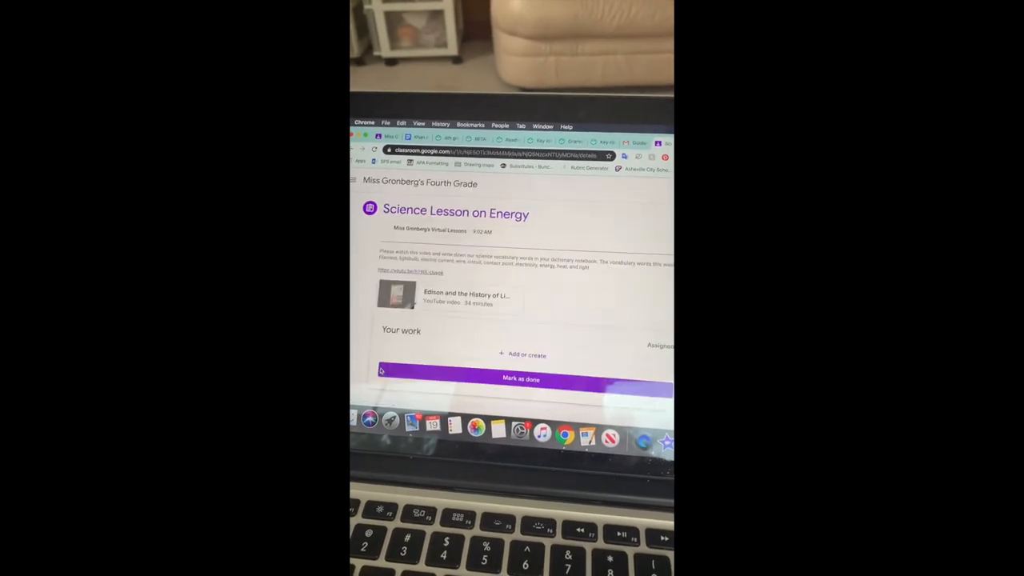
{"action": "left_click", "coordinate": [525, 355]}
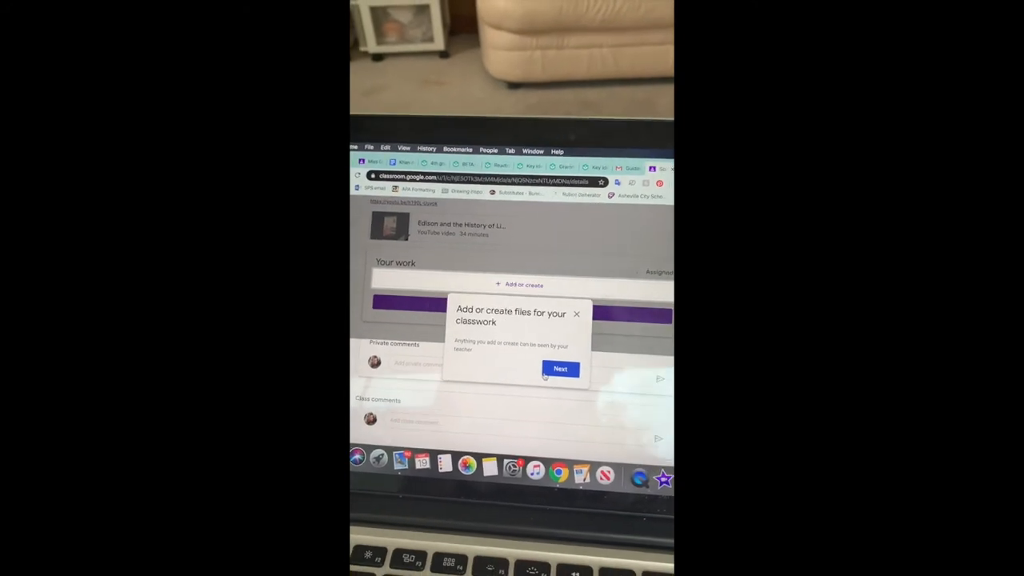
{"action": "left_click", "coordinate": [560, 368]}
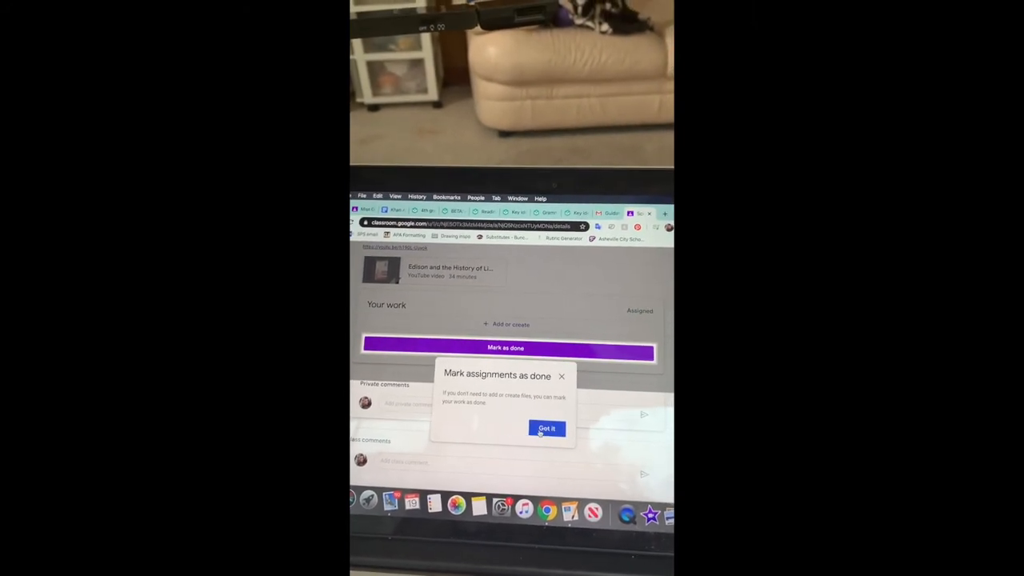
{"action": "left_click", "coordinate": [545, 429]}
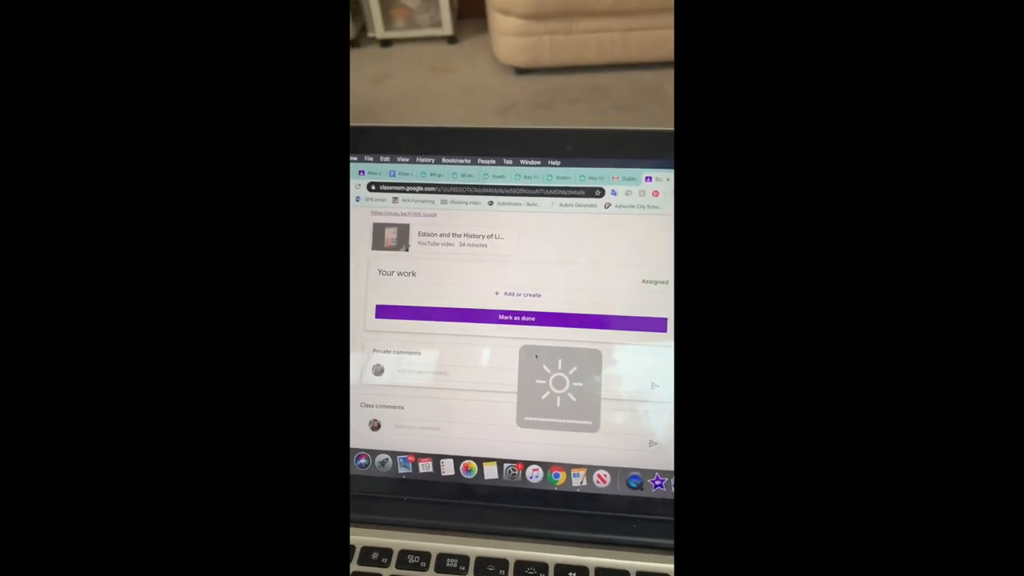
Mark the Science Lesson on Energy assignment as done, confirming submission with no work attached.
{"action": "left_click", "coordinate": [515, 316]}
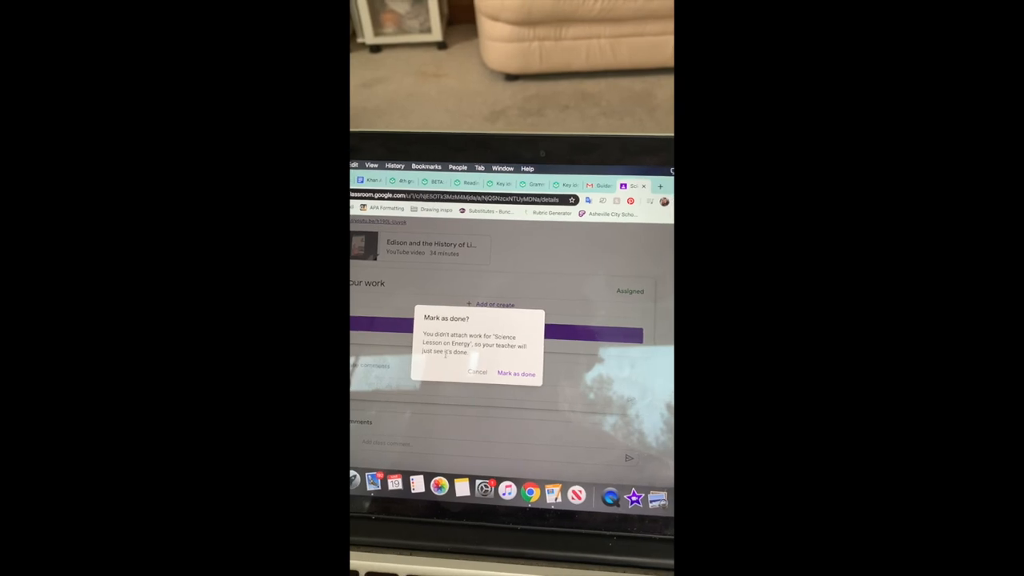
{"action": "left_click", "coordinate": [515, 374]}
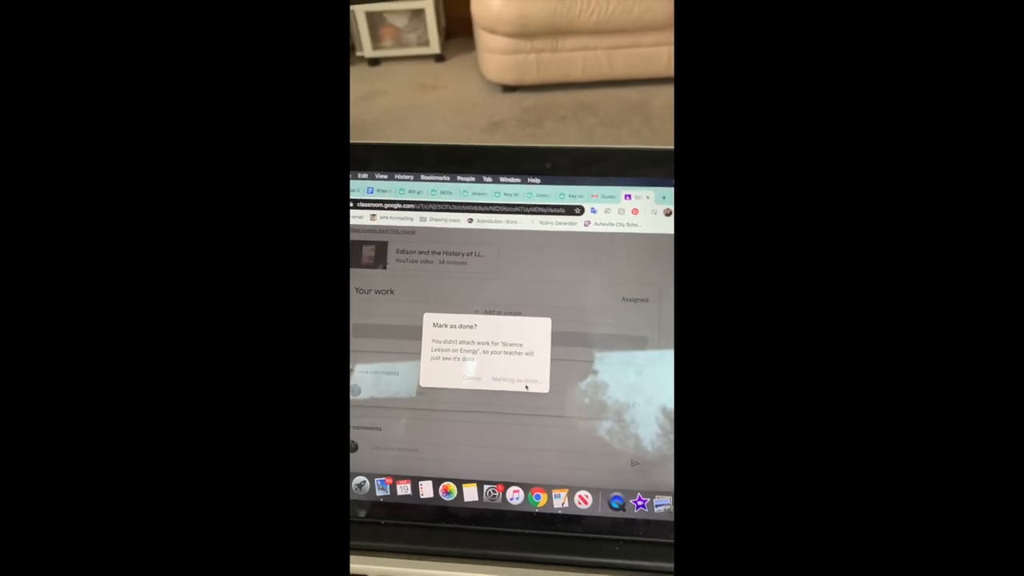
{"action": "left_click", "coordinate": [513, 378]}
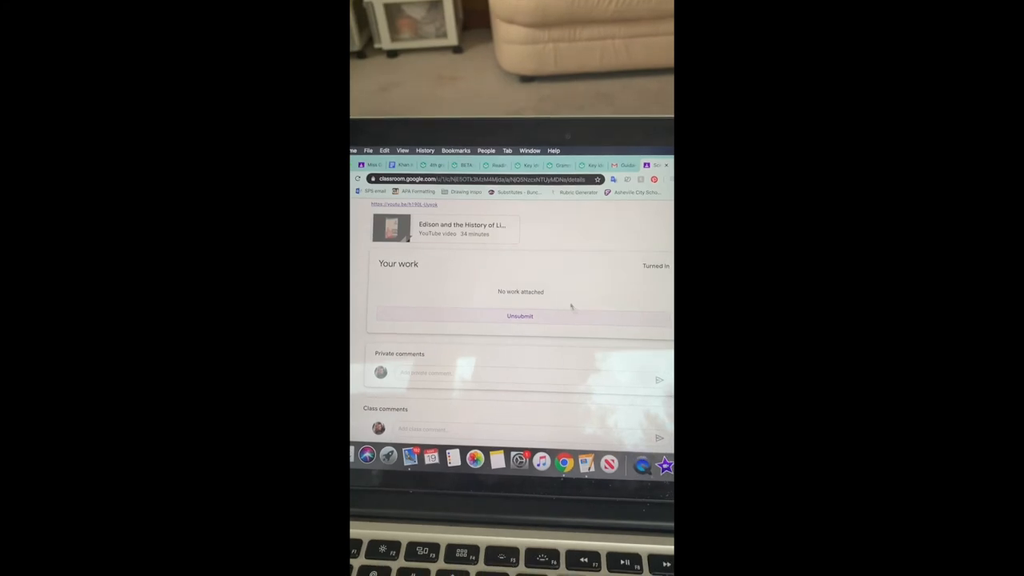